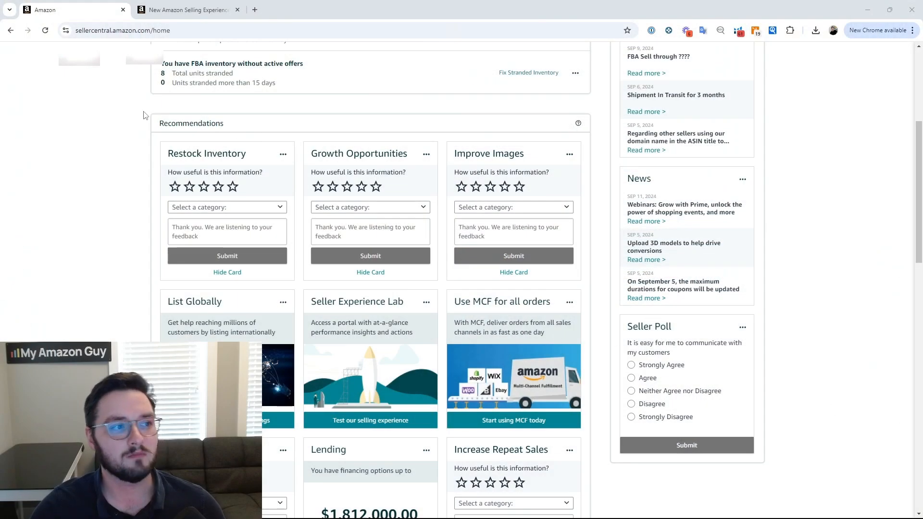
pyautogui.moveTo(344, 312)
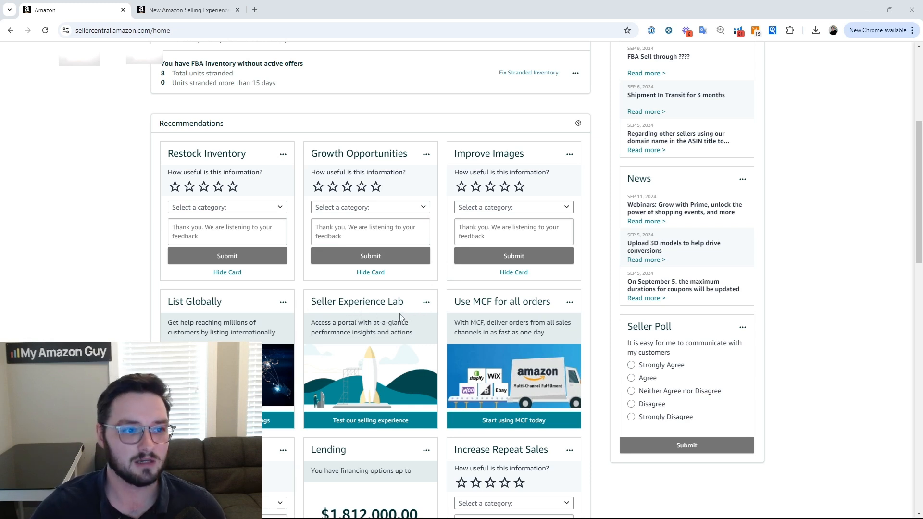
# - Switch to the New Amazon Selling Experience tab and keep the sales range at Last 3 months
pyautogui.click(186, 9)
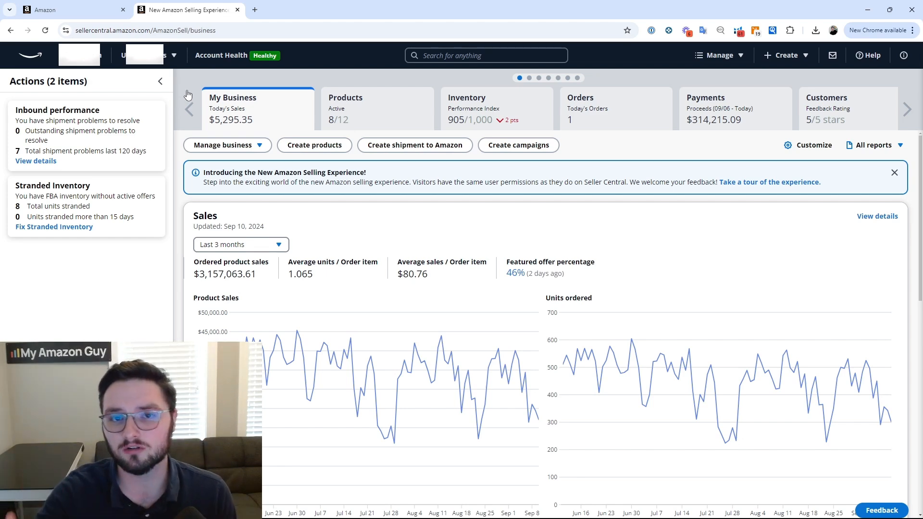
pyautogui.moveTo(274, 160)
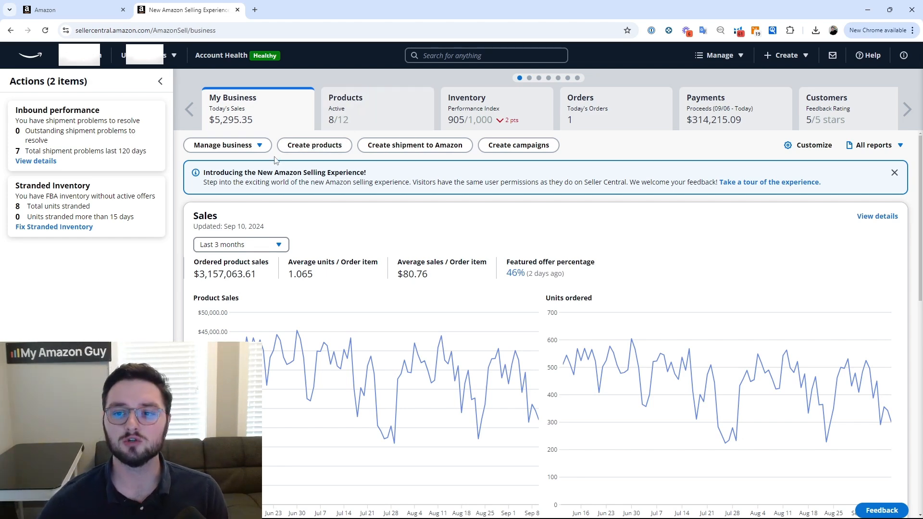
pyautogui.moveTo(445, 211)
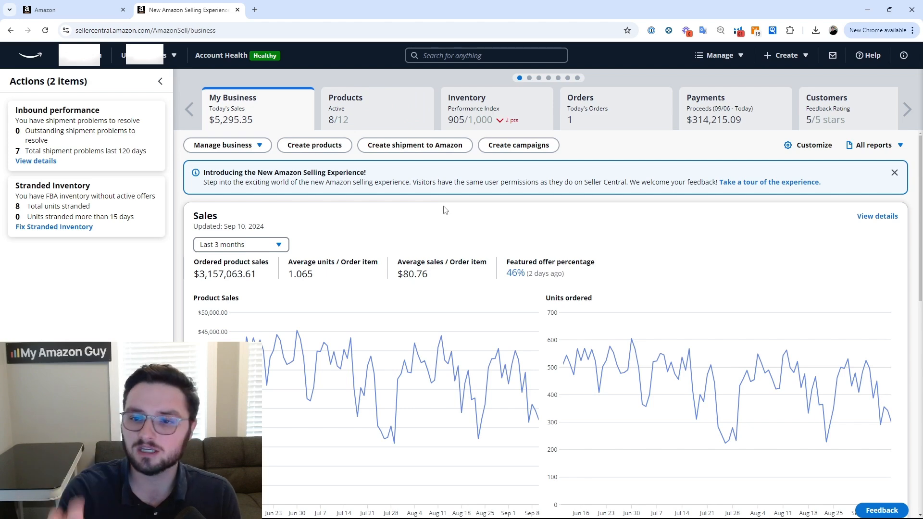
pyautogui.scroll(-3)
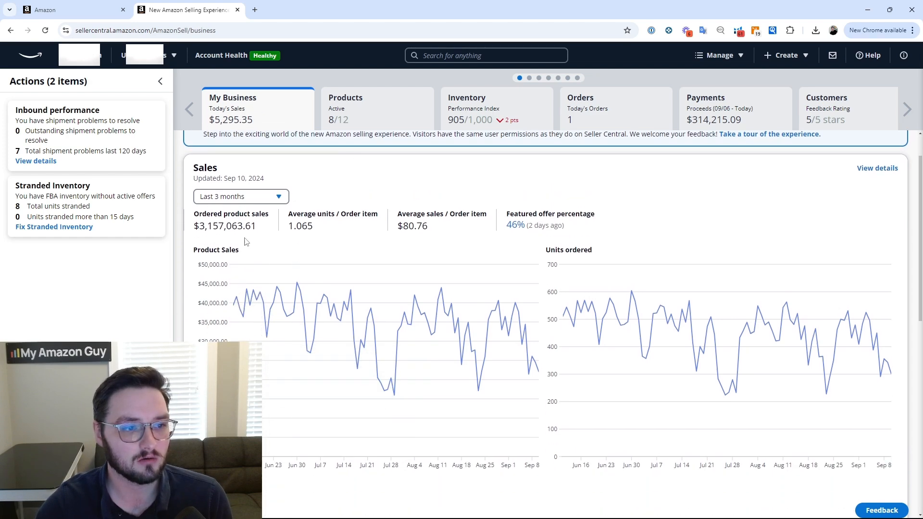
pyautogui.click(240, 197)
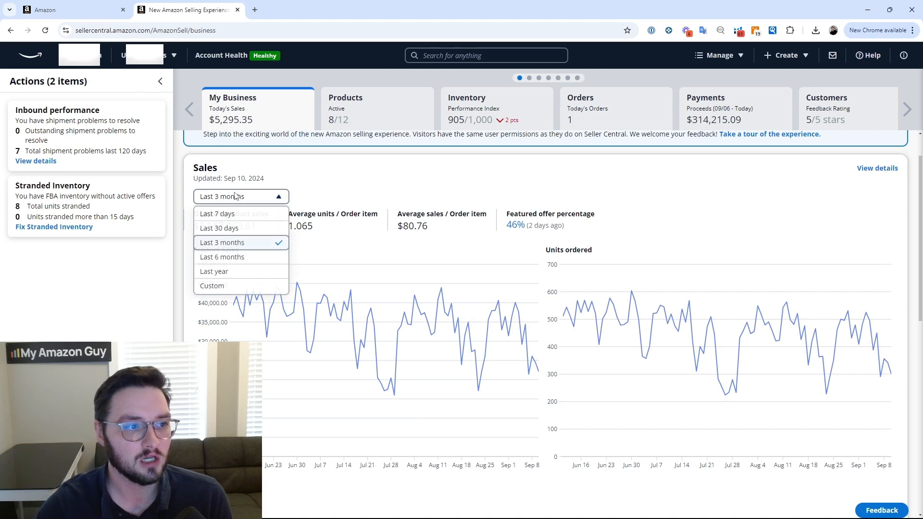
pyautogui.click(222, 242)
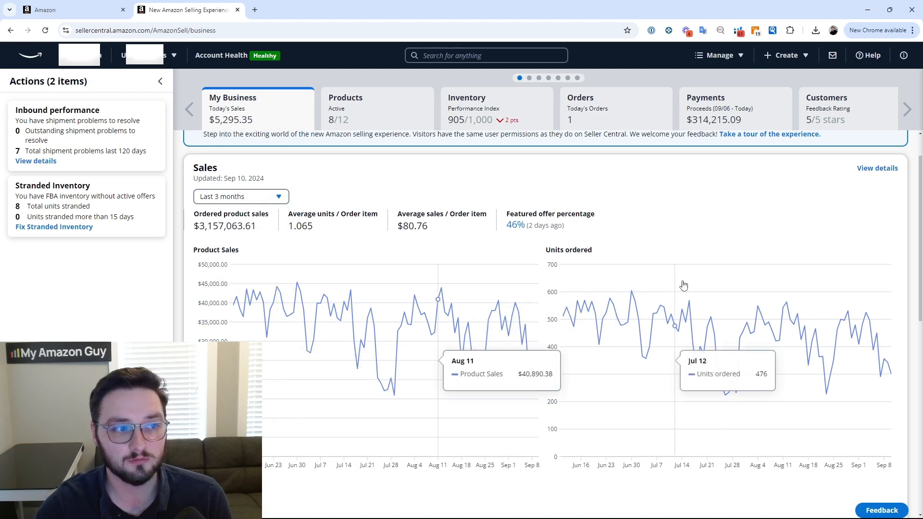
pyautogui.moveTo(288, 233)
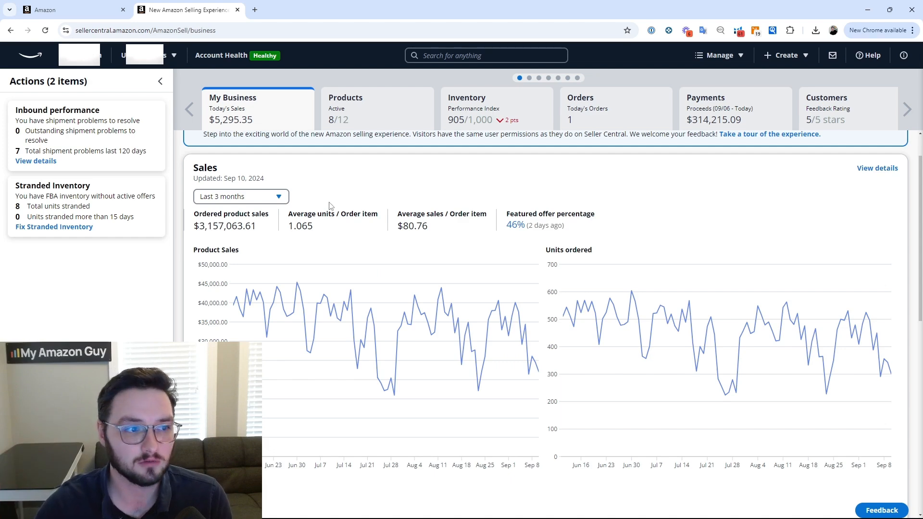
pyautogui.scroll(-3)
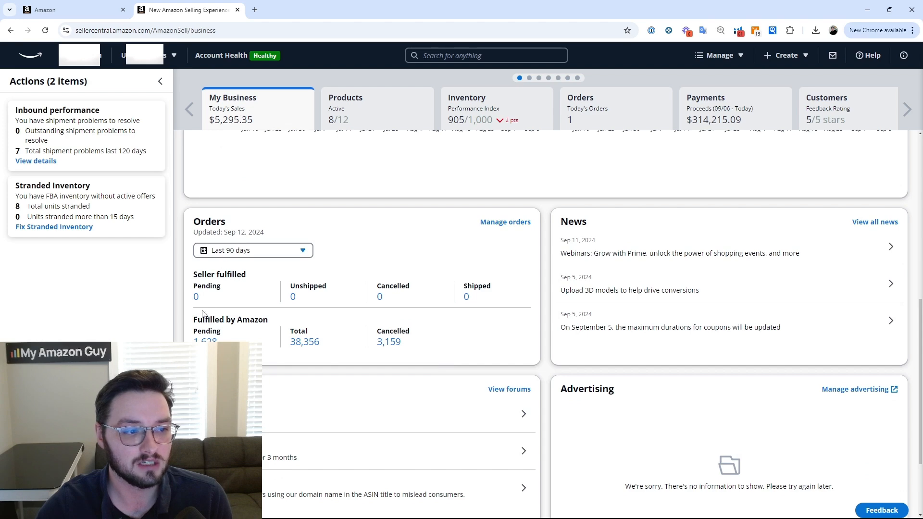
pyautogui.moveTo(317, 326)
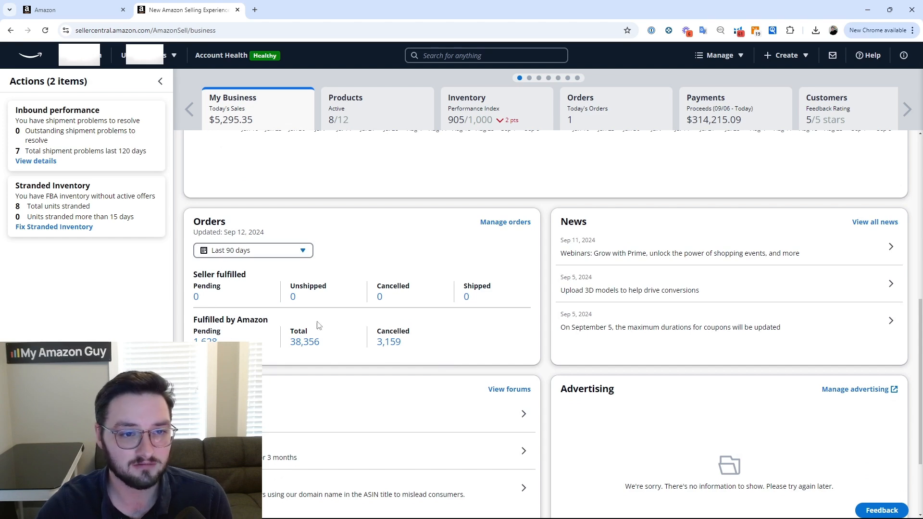
pyautogui.scroll(-3)
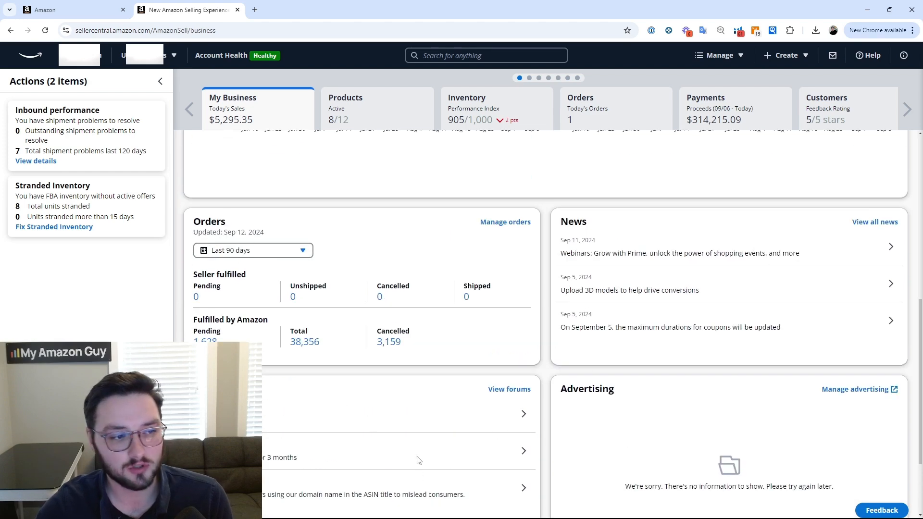
pyautogui.scroll(-3)
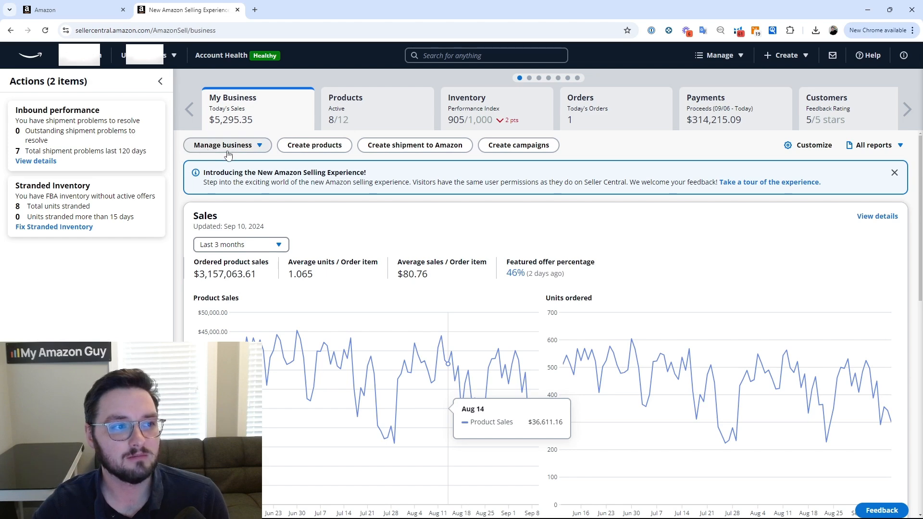
pyautogui.click(228, 145)
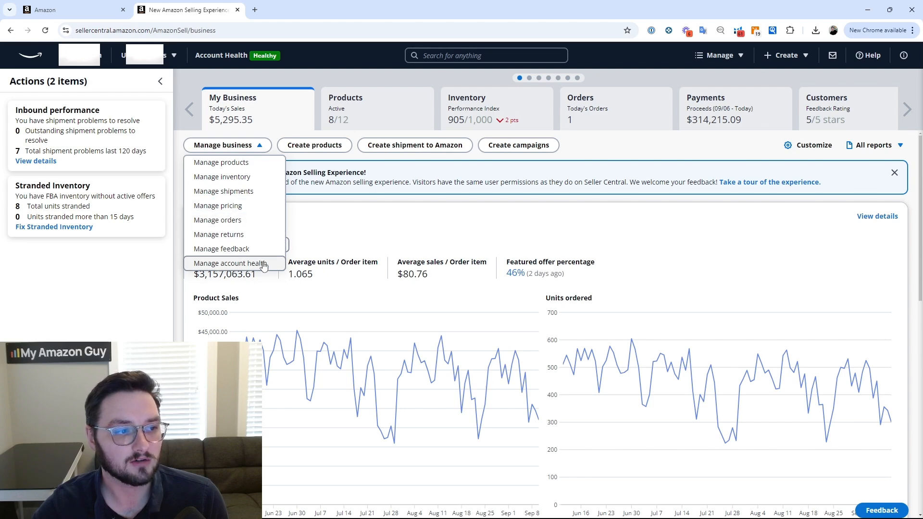
pyautogui.click(229, 263)
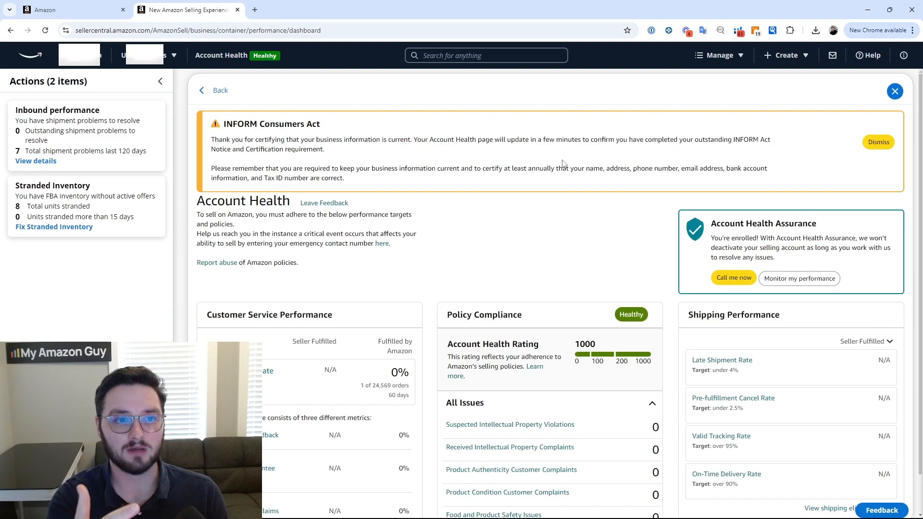
pyautogui.scroll(-3)
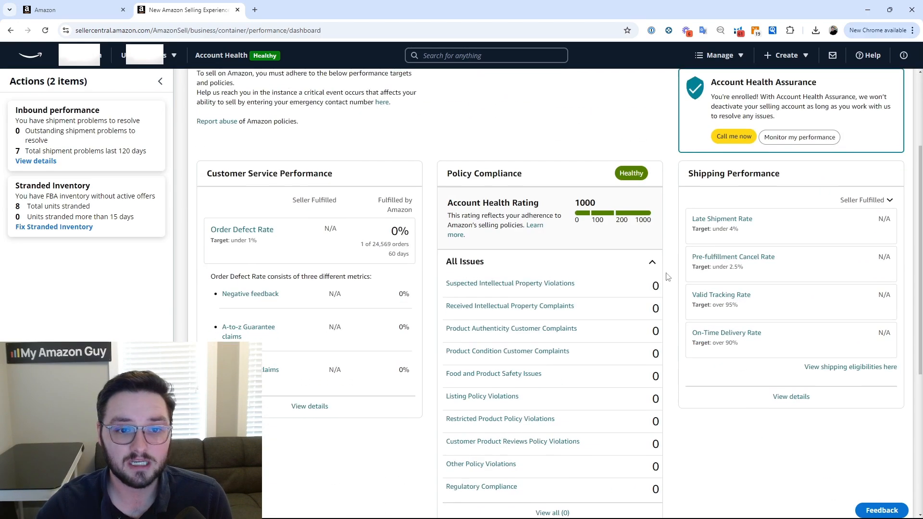
pyautogui.scroll(-3)
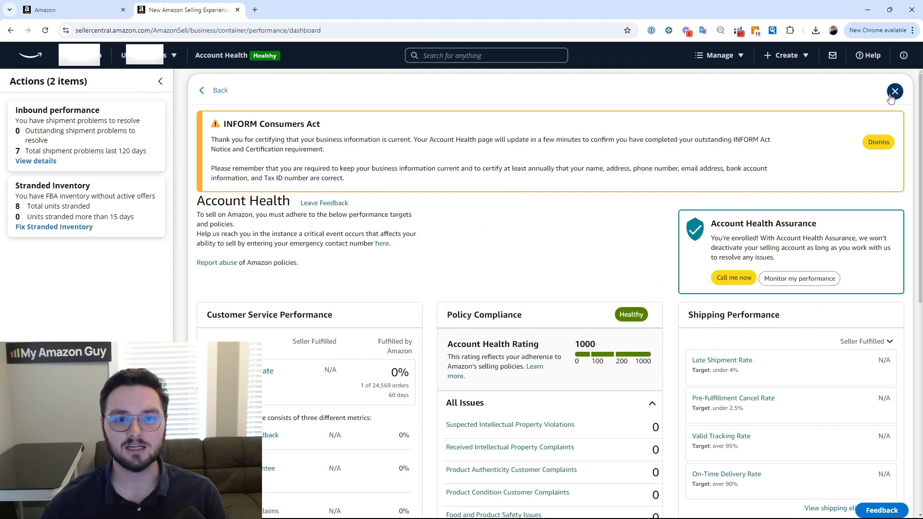
pyautogui.click(894, 91)
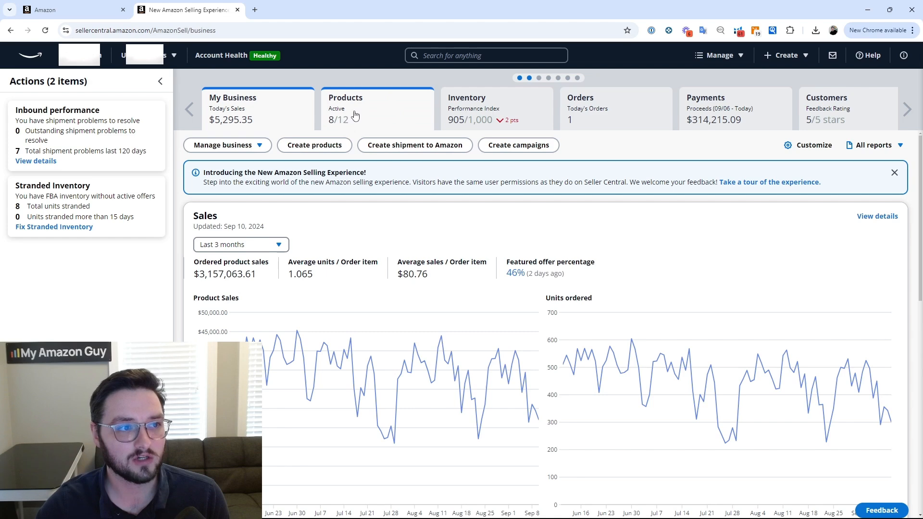
# - Open the Products dashboard and review the Listing Status and Conversion Rate cards
pyautogui.click(377, 109)
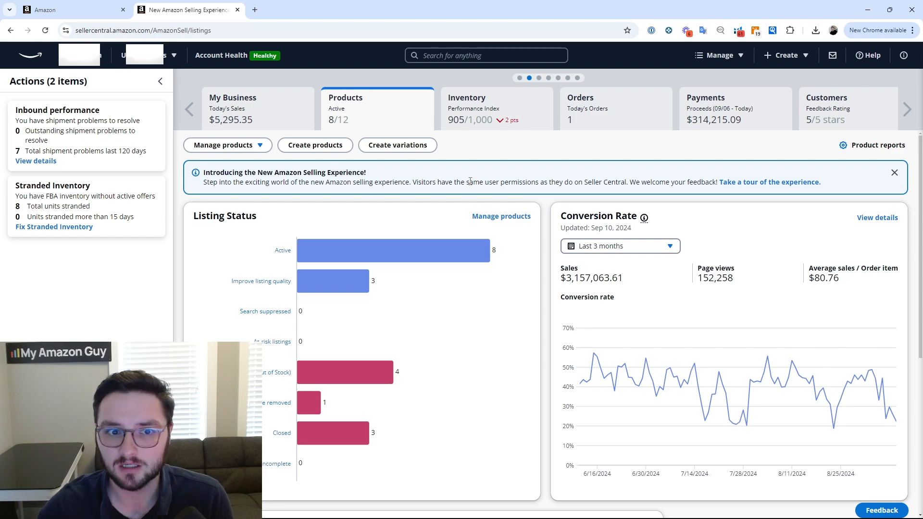
pyautogui.doubleClick(241, 215)
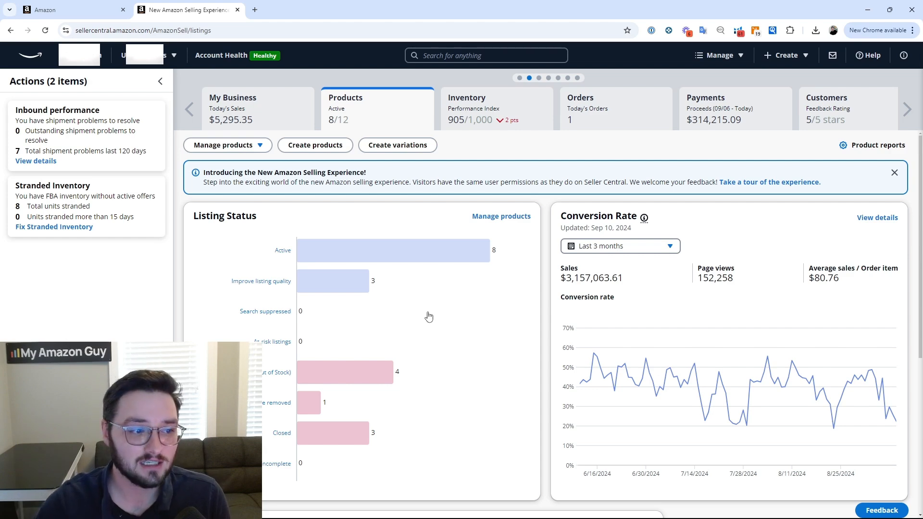
pyautogui.moveTo(309, 403)
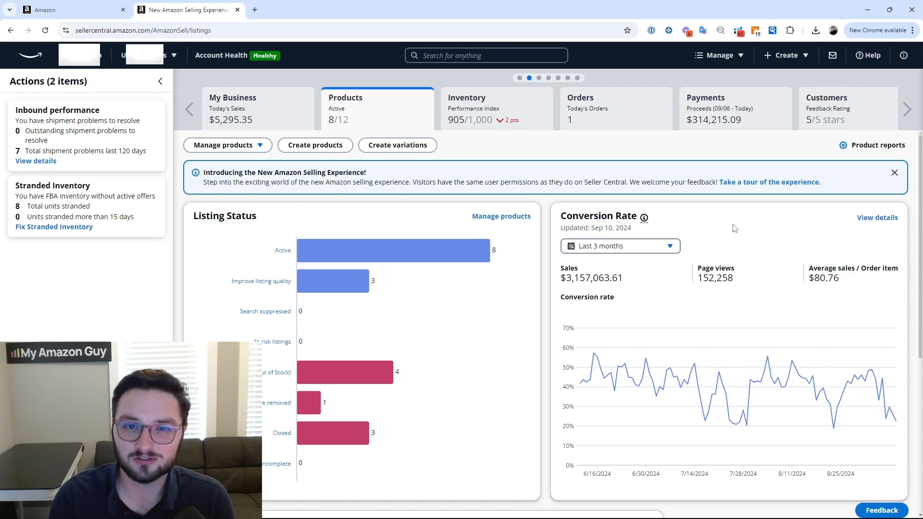
pyautogui.moveTo(777, 230)
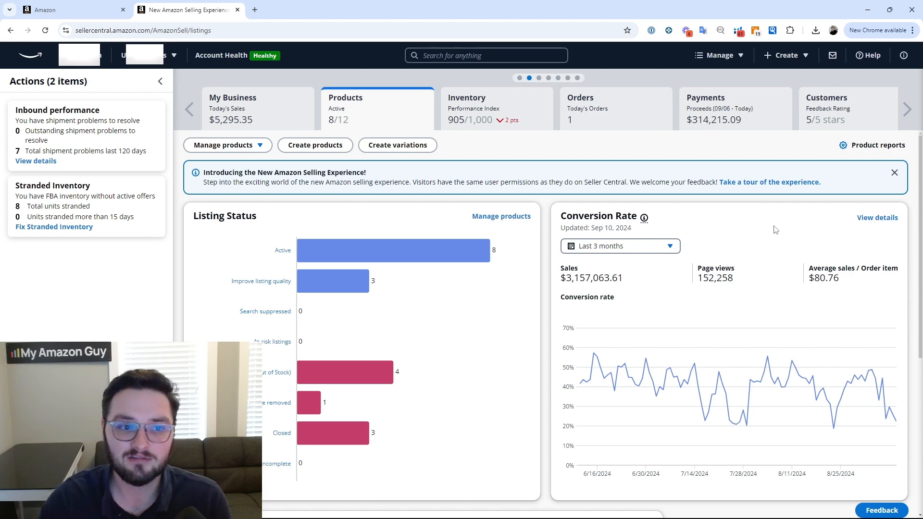
pyautogui.moveTo(755, 316)
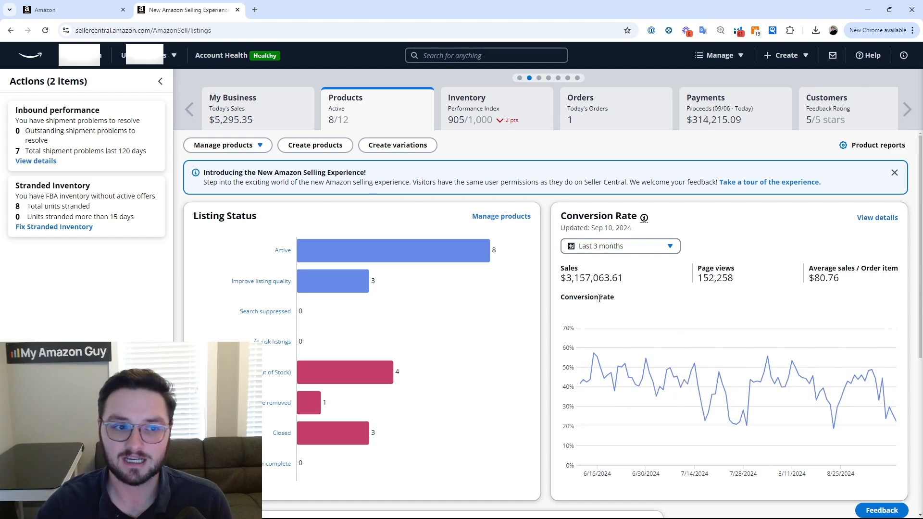
pyautogui.scroll(-3)
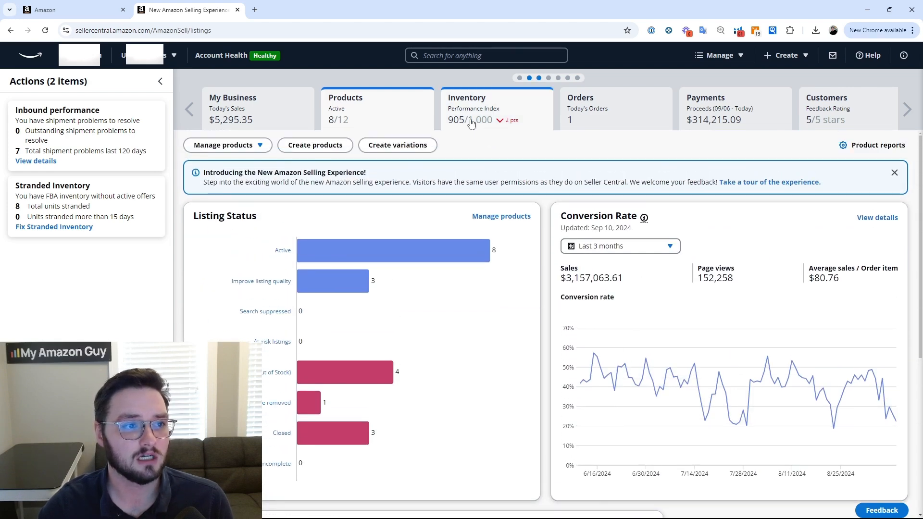
# - Open the Inventory dashboard and scroll through its overview
pyautogui.click(496, 109)
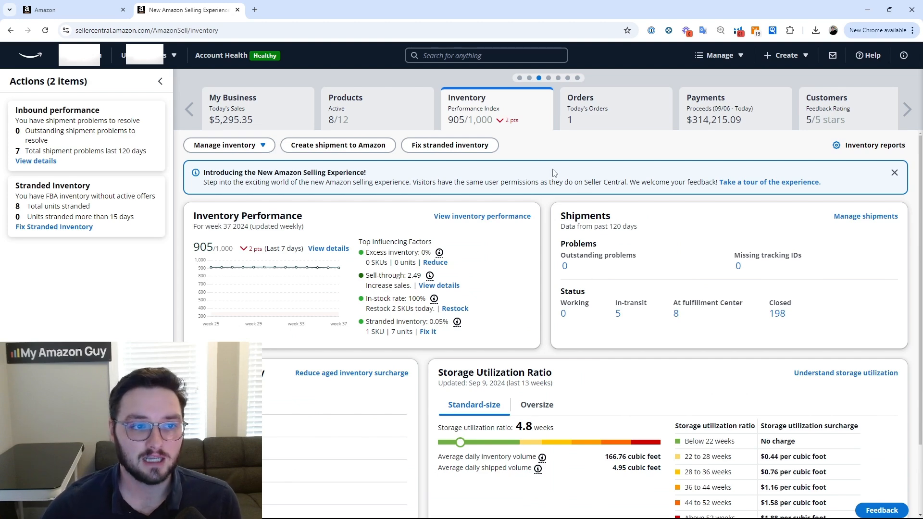
pyautogui.moveTo(560, 277)
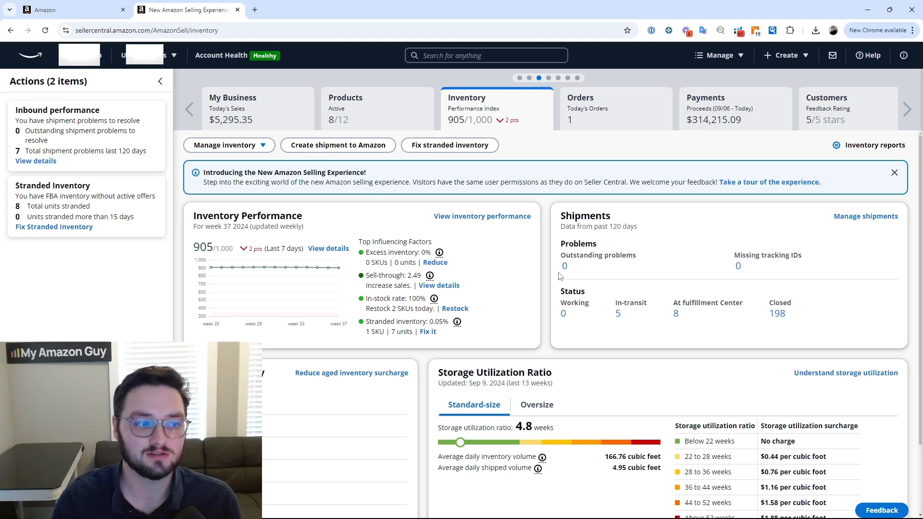
pyautogui.scroll(-3)
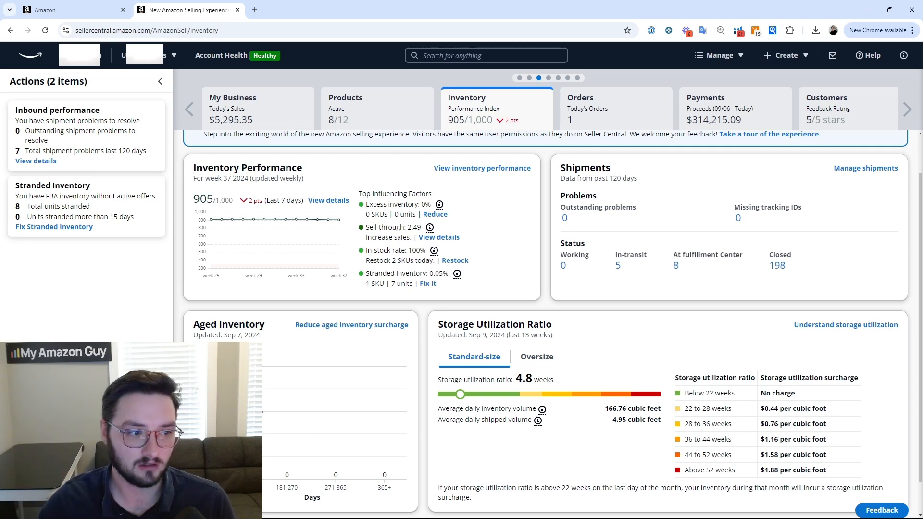
pyautogui.moveTo(307, 357)
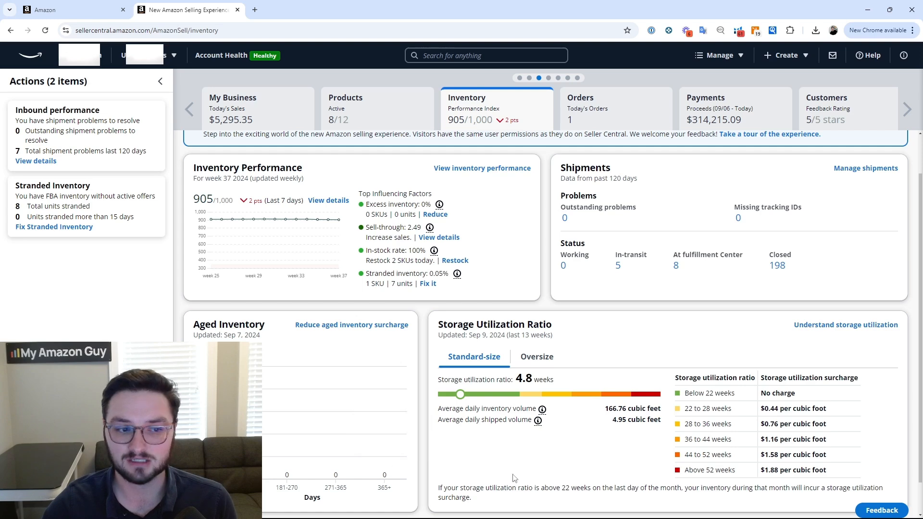
pyautogui.moveTo(523, 326)
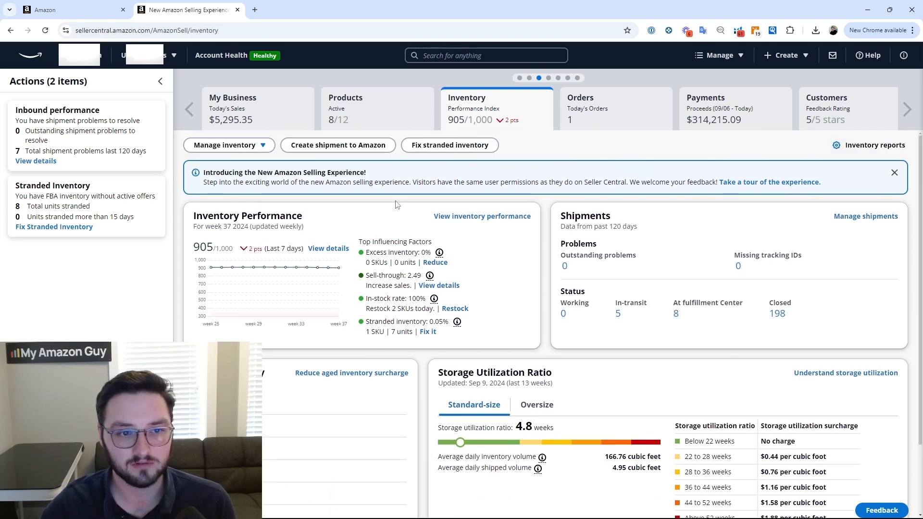
pyautogui.moveTo(652, 275)
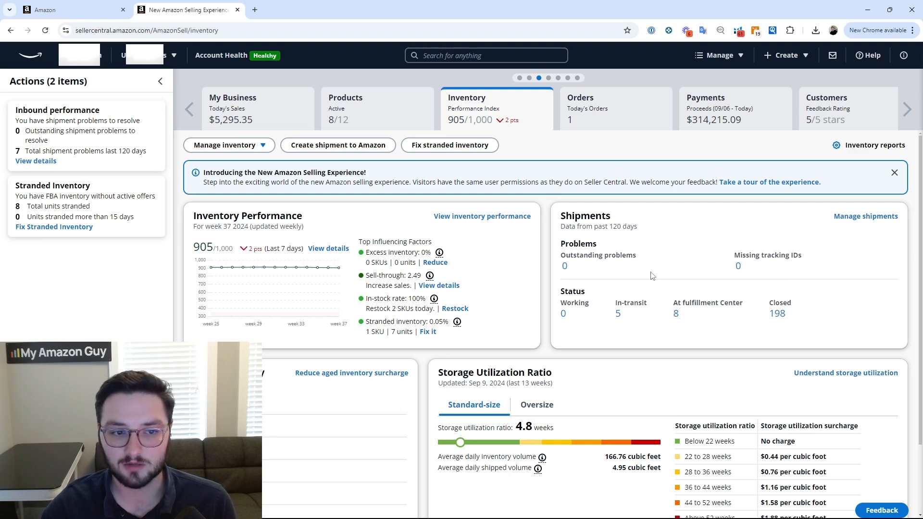
pyautogui.moveTo(557, 296)
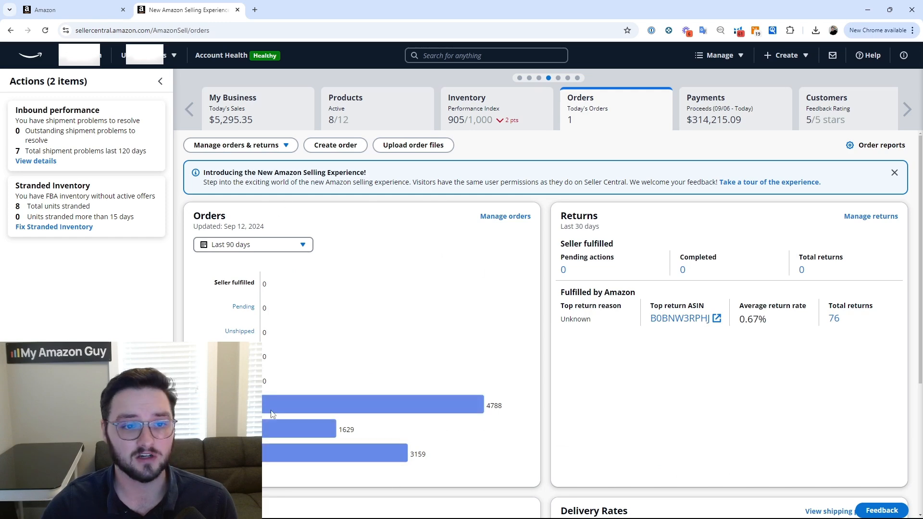
pyautogui.scroll(-3)
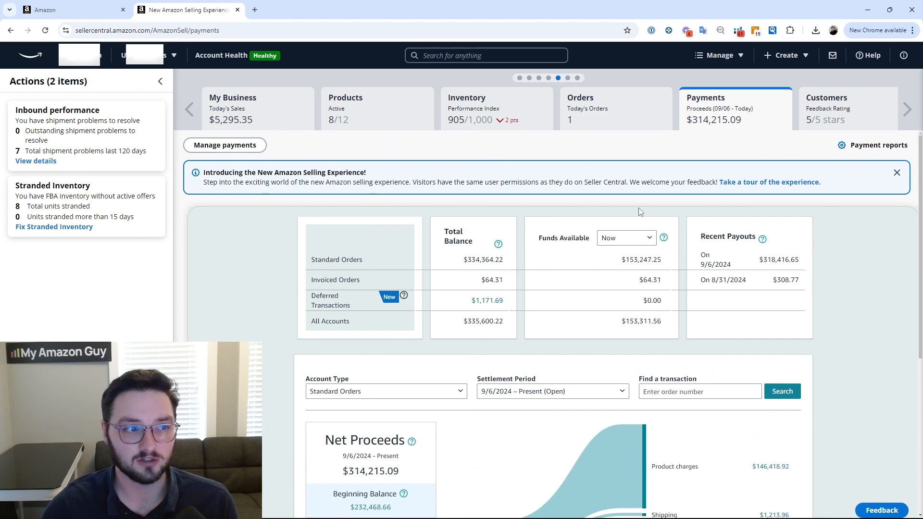
pyautogui.moveTo(808, 302)
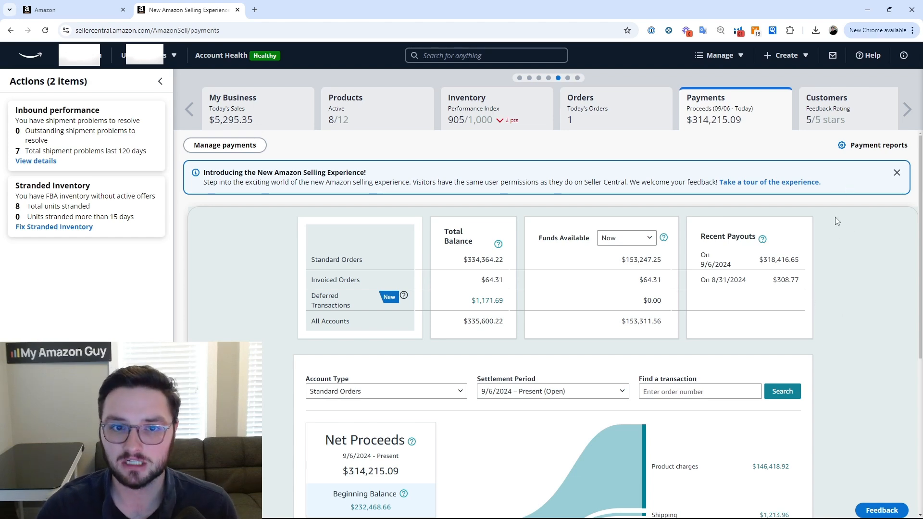
# - Switch the dashboard to the Customers overview with feedback rating and product health
pyautogui.click(826, 108)
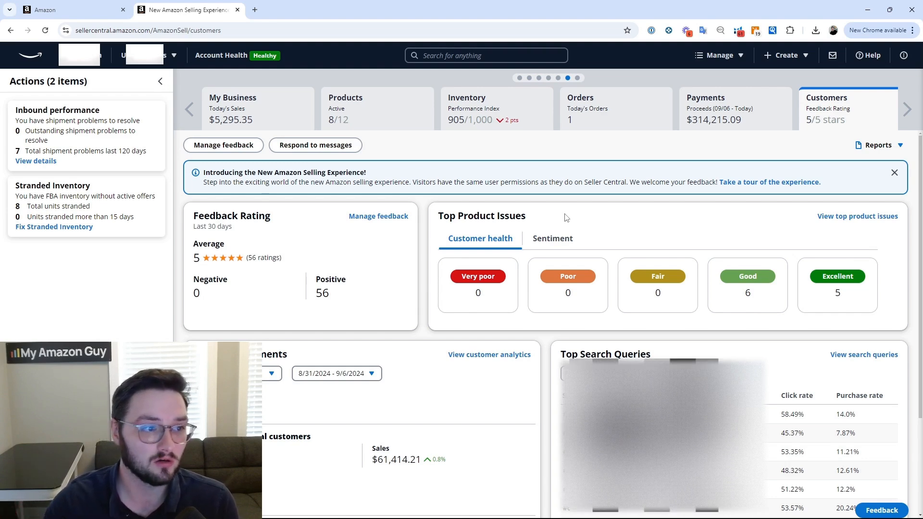
pyautogui.moveTo(369, 316)
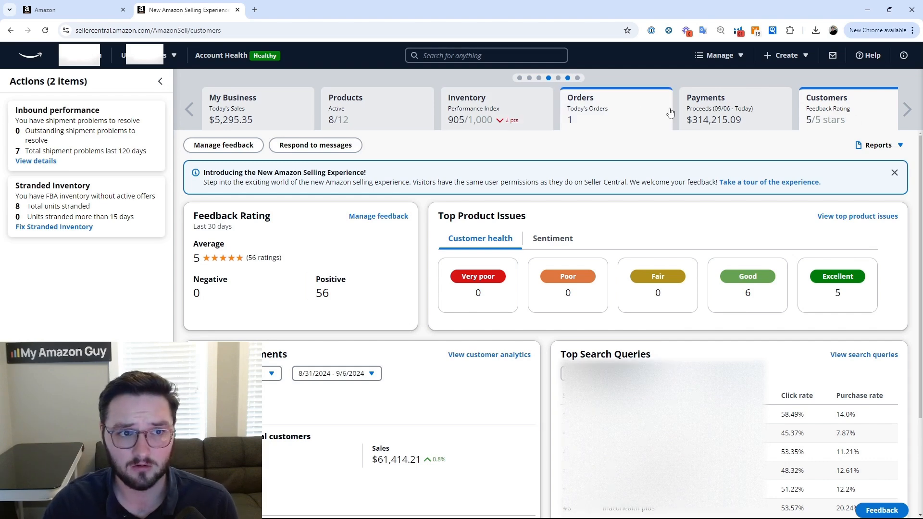
# - Advance the tab carousel right to reveal the Marketing summary with 16 impressions
pyautogui.click(908, 110)
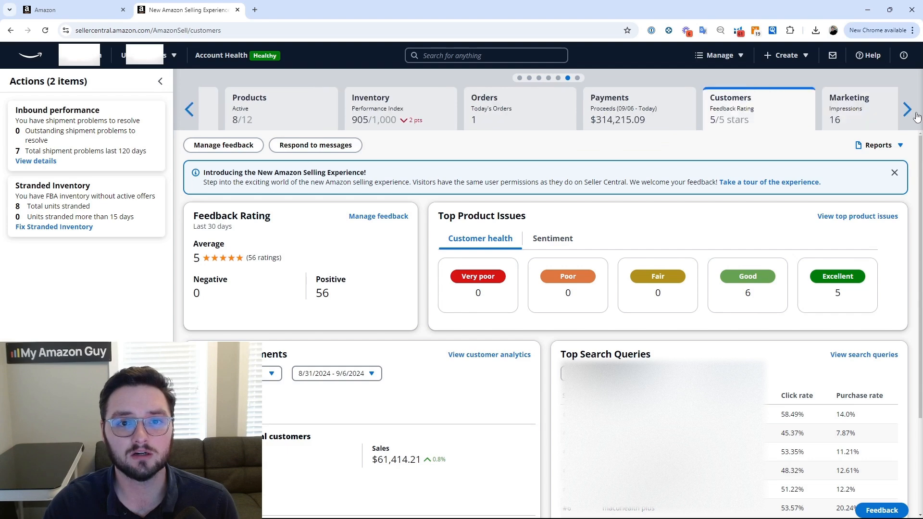
# - Review the Marketing dashboard, then bring the My Business overview back into view
pyautogui.click(908, 110)
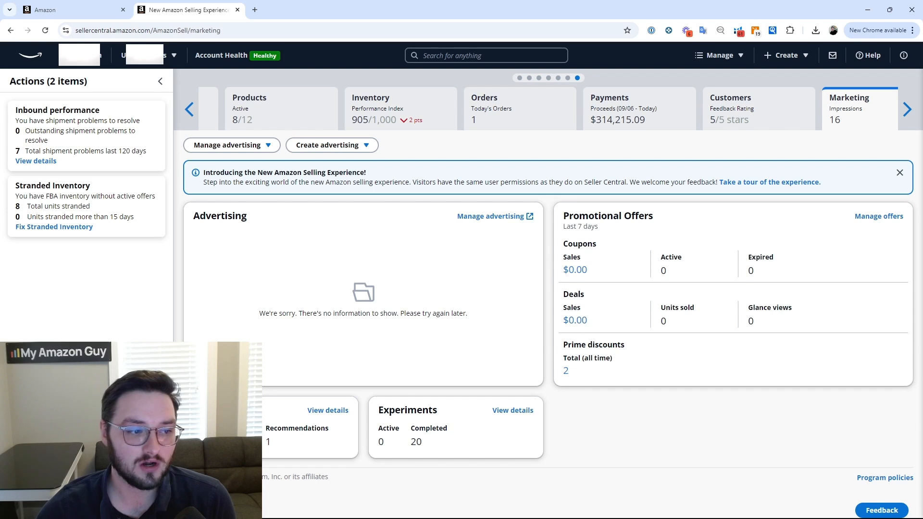
pyautogui.moveTo(417, 461)
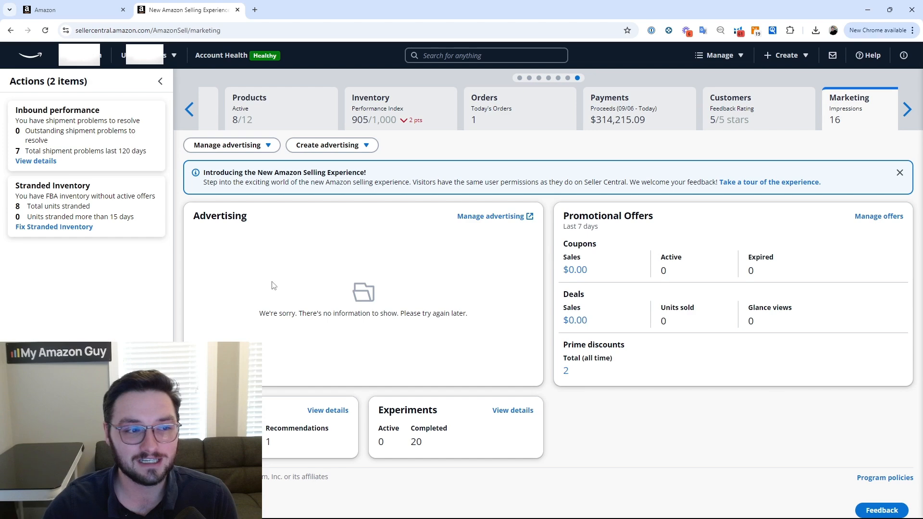
pyautogui.moveTo(380, 301)
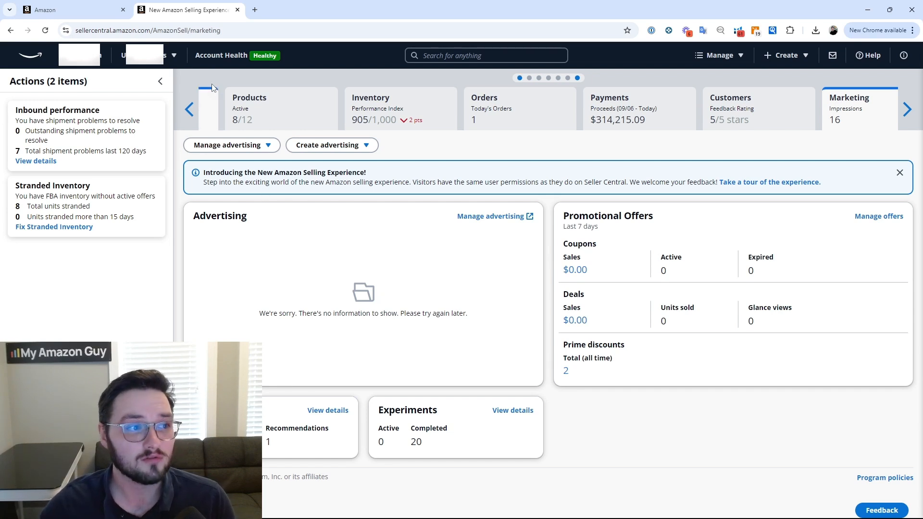
pyautogui.click(190, 110)
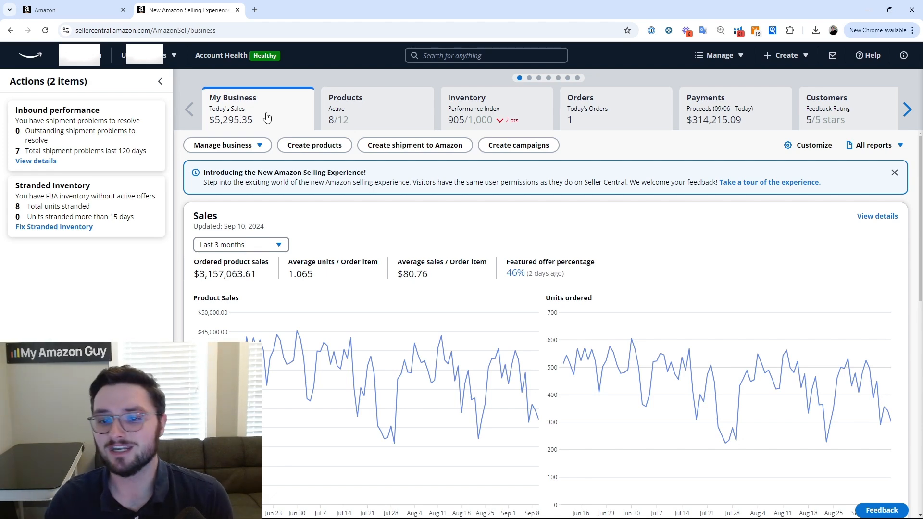
pyautogui.moveTo(437, 202)
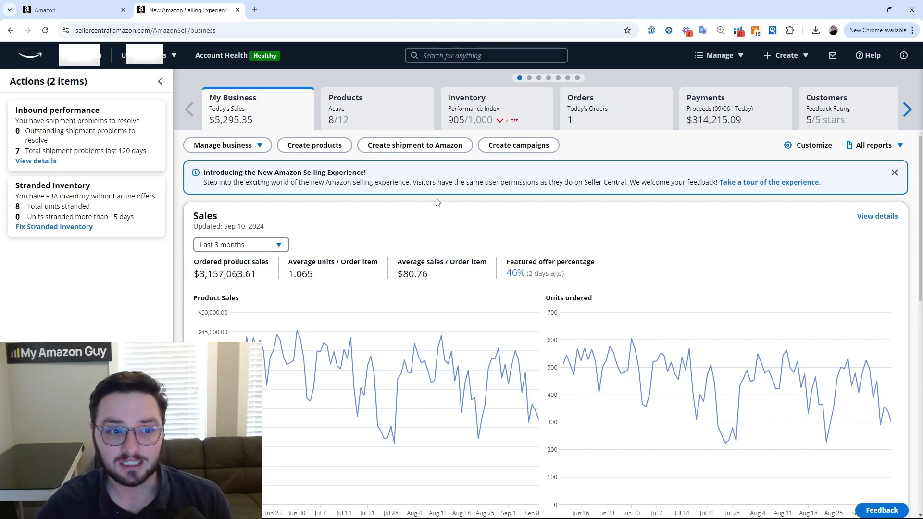
# - Scroll the My Business sales overview and open the Create dropdown menu
pyautogui.scroll(-3)
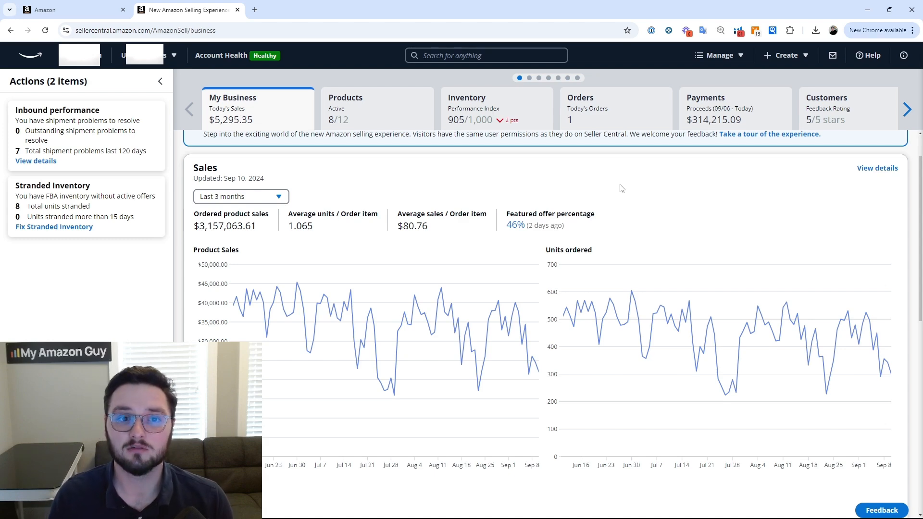
pyautogui.click(786, 55)
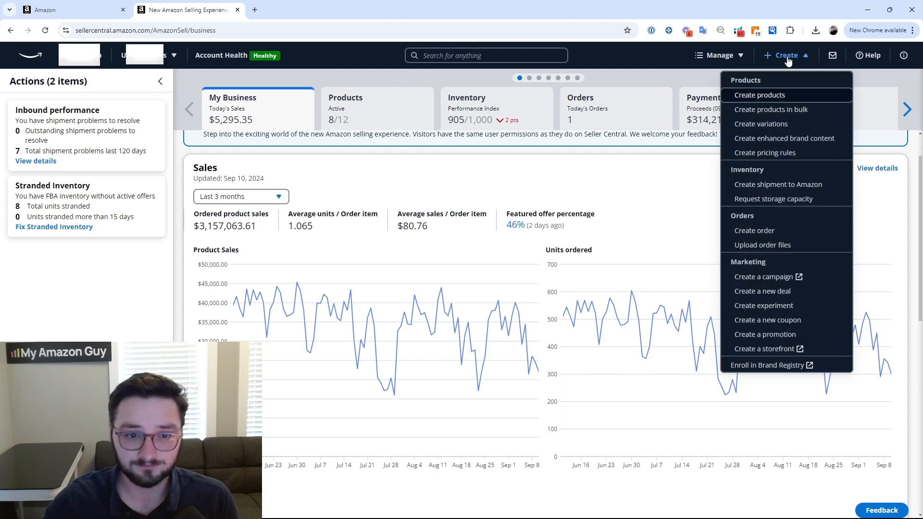
pyautogui.moveTo(779, 105)
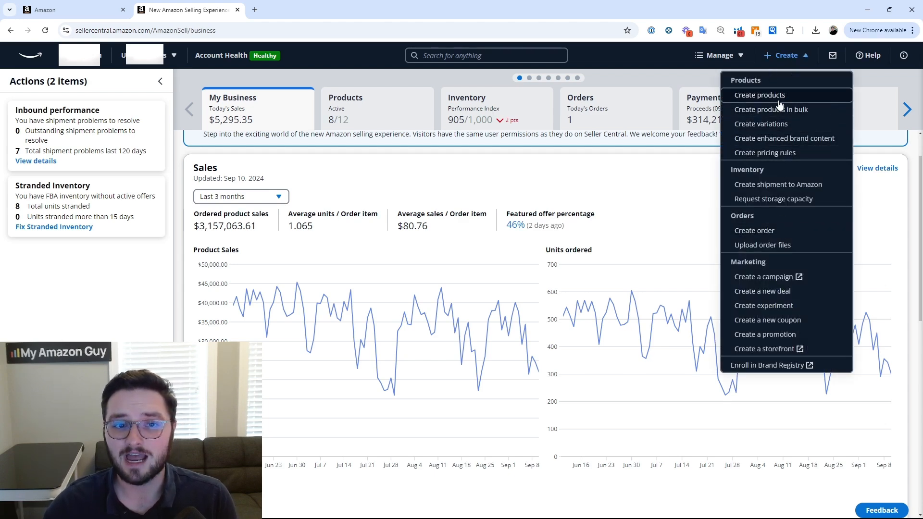
pyautogui.moveTo(779, 185)
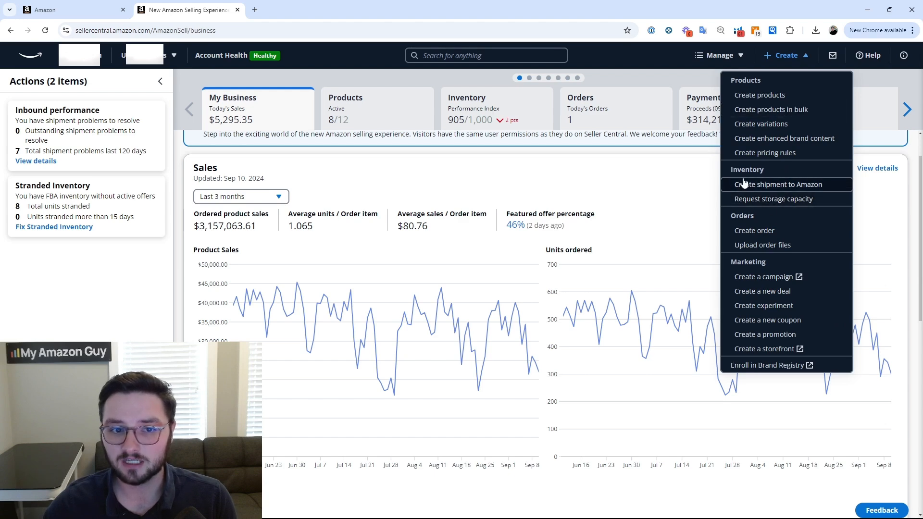
pyautogui.moveTo(790, 187)
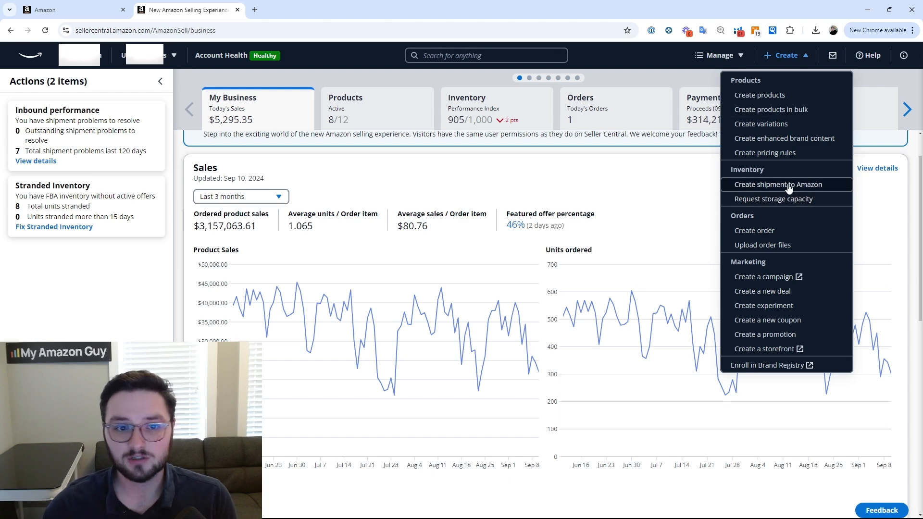
pyautogui.moveTo(767, 277)
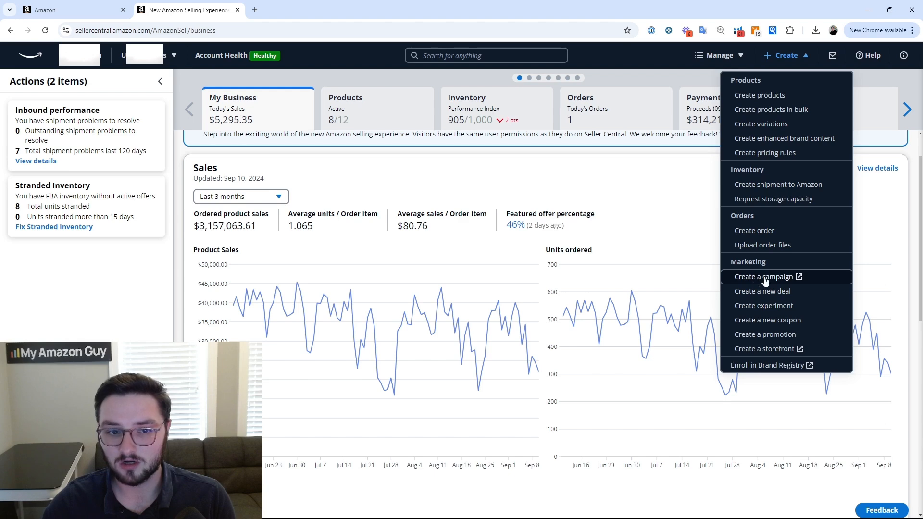
pyautogui.moveTo(768, 291)
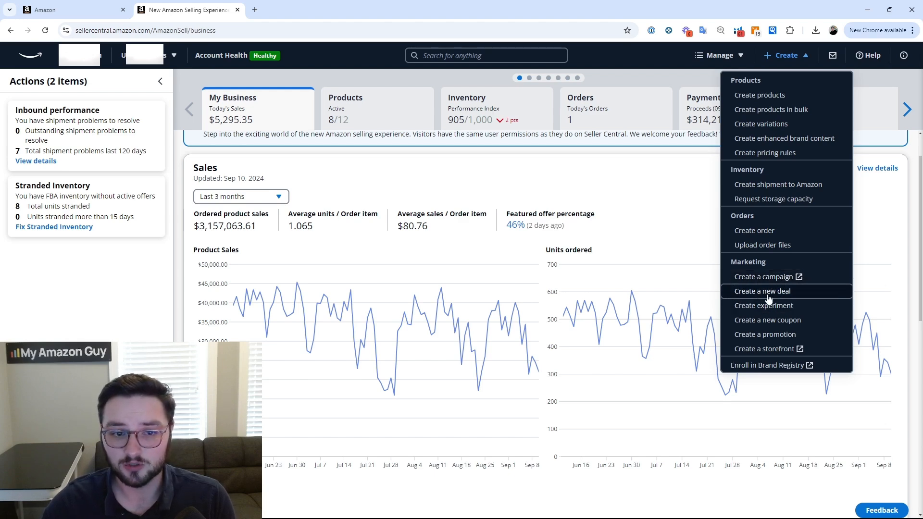
pyautogui.moveTo(825, 239)
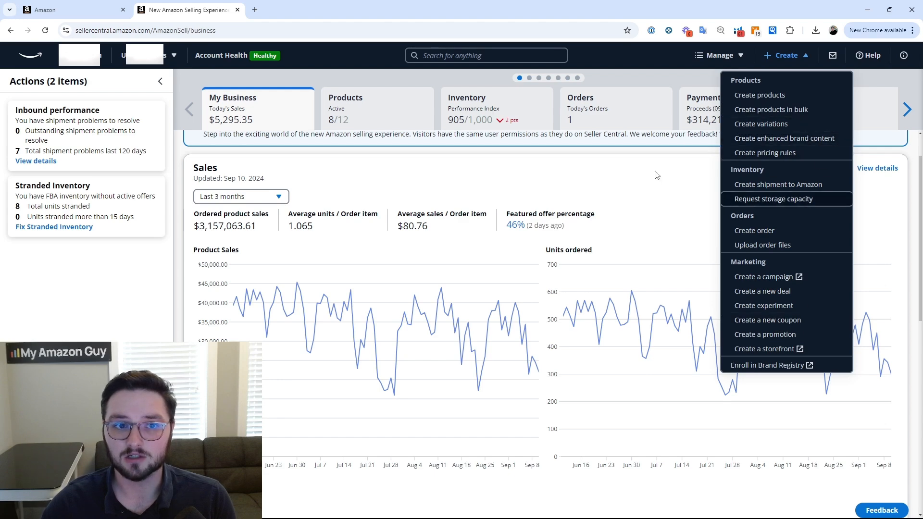
# - Dismiss the Create menu, bringing up the Manage menu of management pages
pyautogui.click(718, 55)
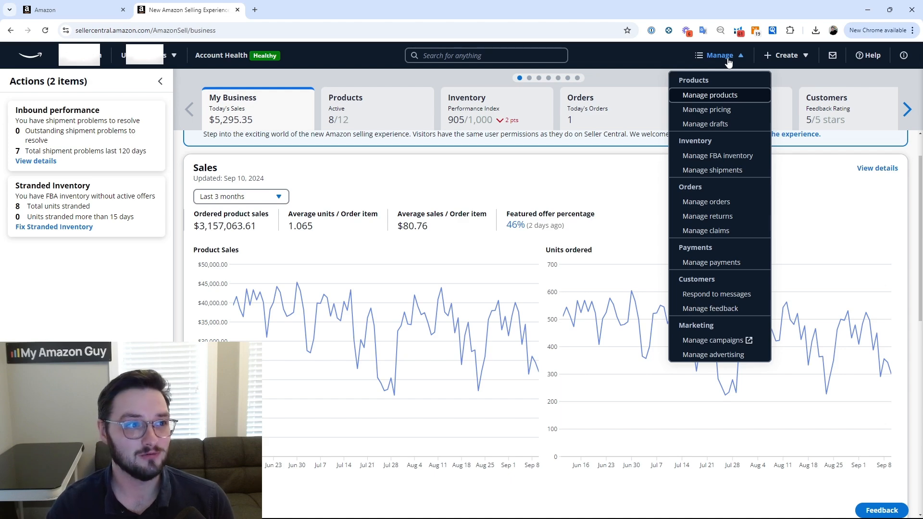
pyautogui.moveTo(600, 123)
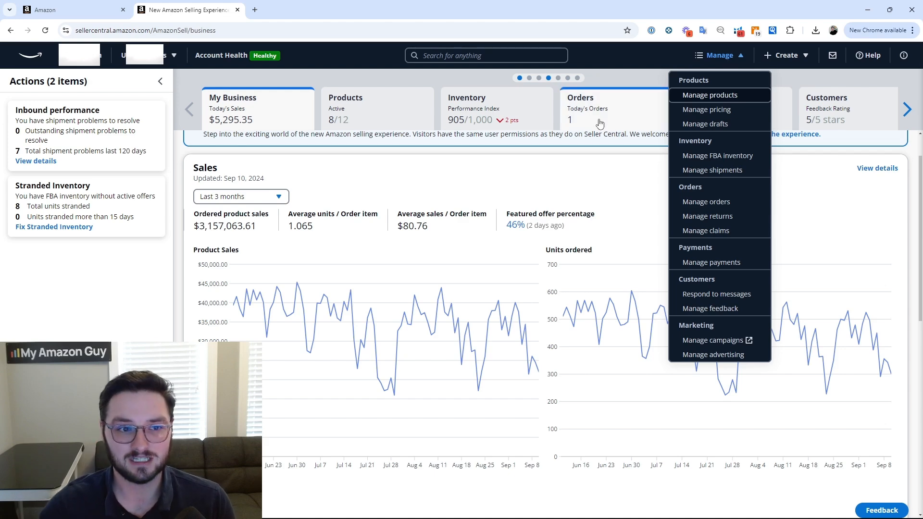
pyautogui.click(719, 54)
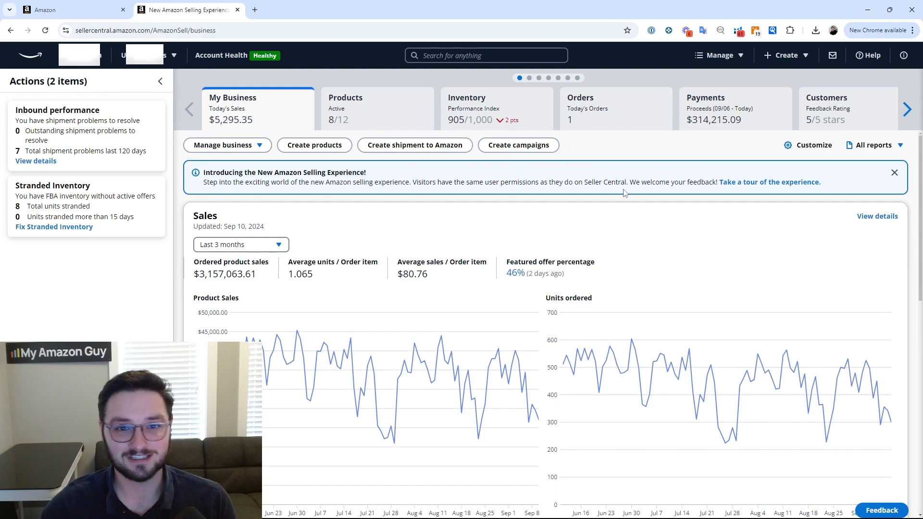